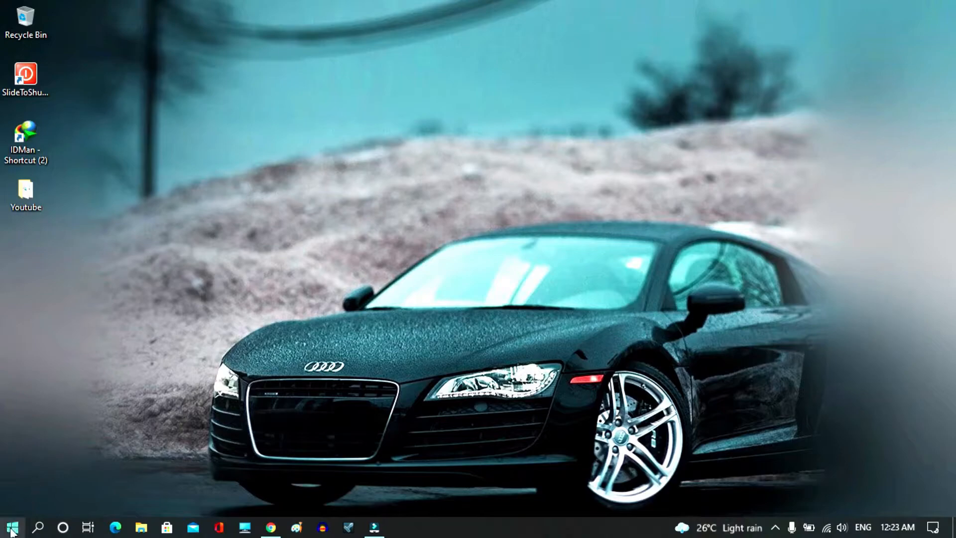
mouse_move(11, 527)
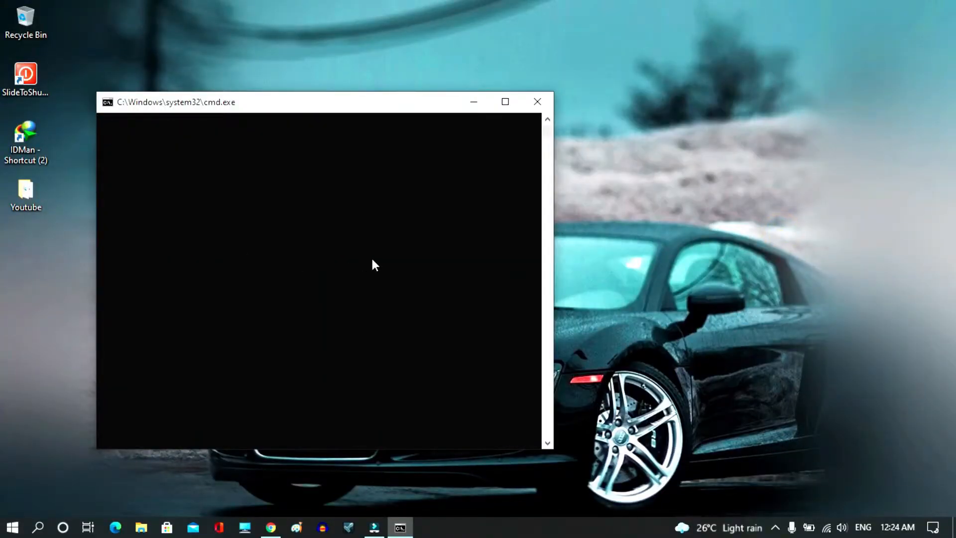
Step: Run ipconfig to list the current Wi-Fi IPv4 address 192.168.0.105 and gateway
text(i)
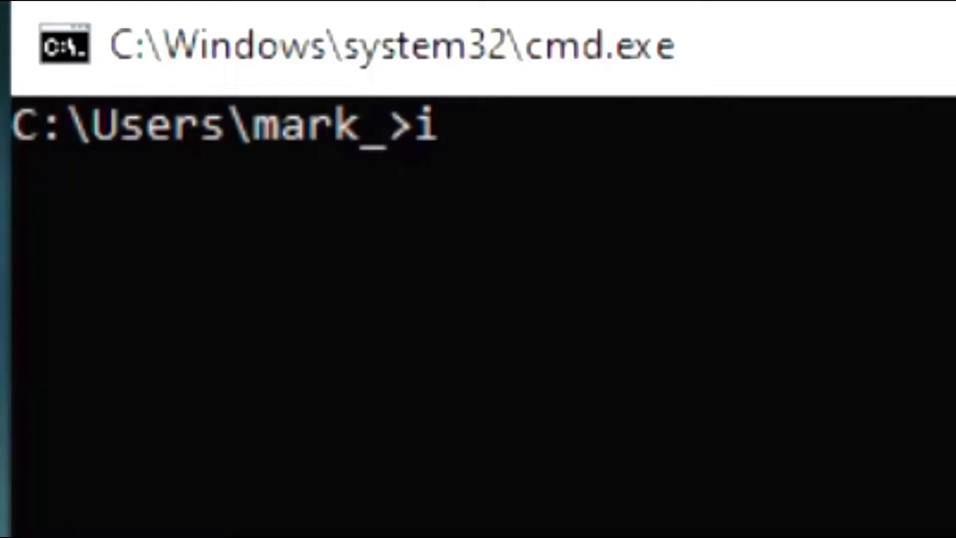
text(pconfig)
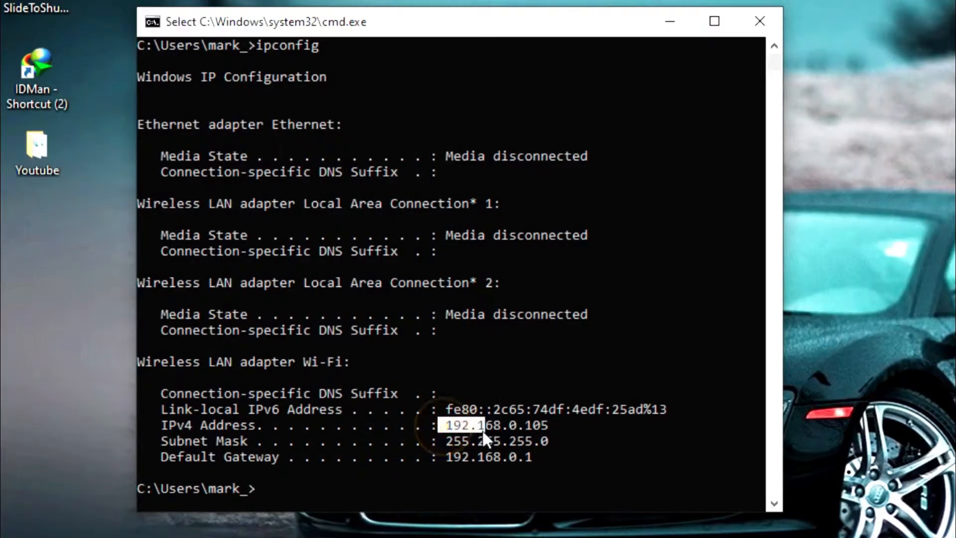
mouse_move(518, 436)
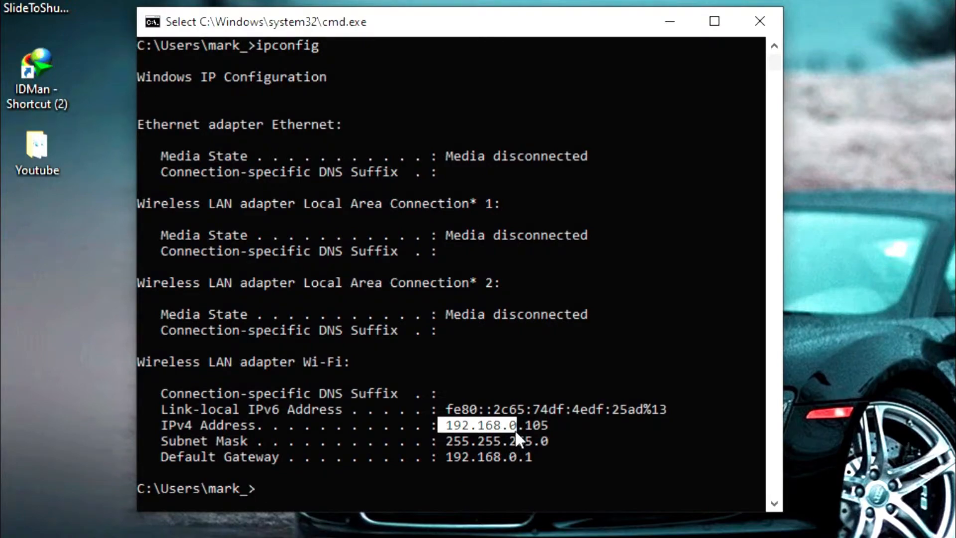
mouse_move(540, 433)
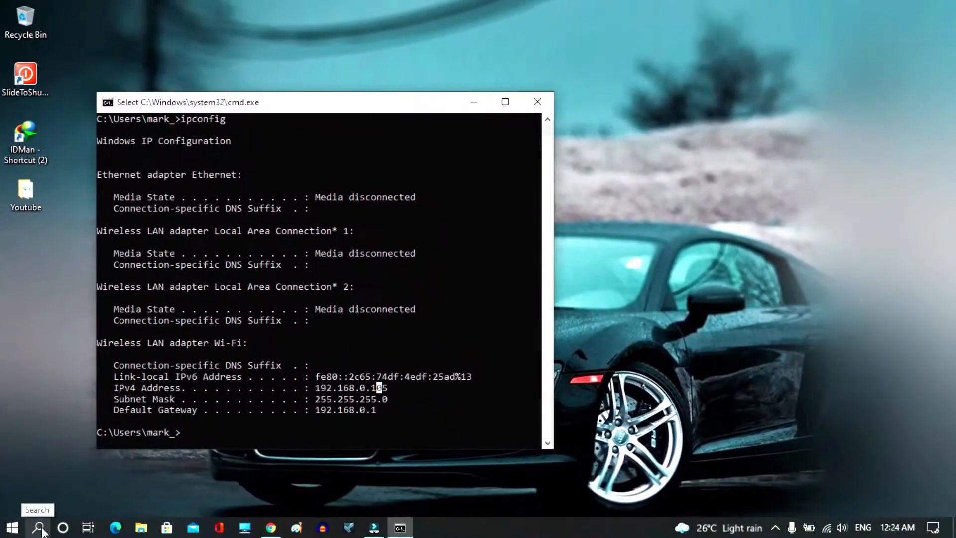
Step: Open Control Panel's Network and Sharing Center and go to Change adapter settings
click(39, 527)
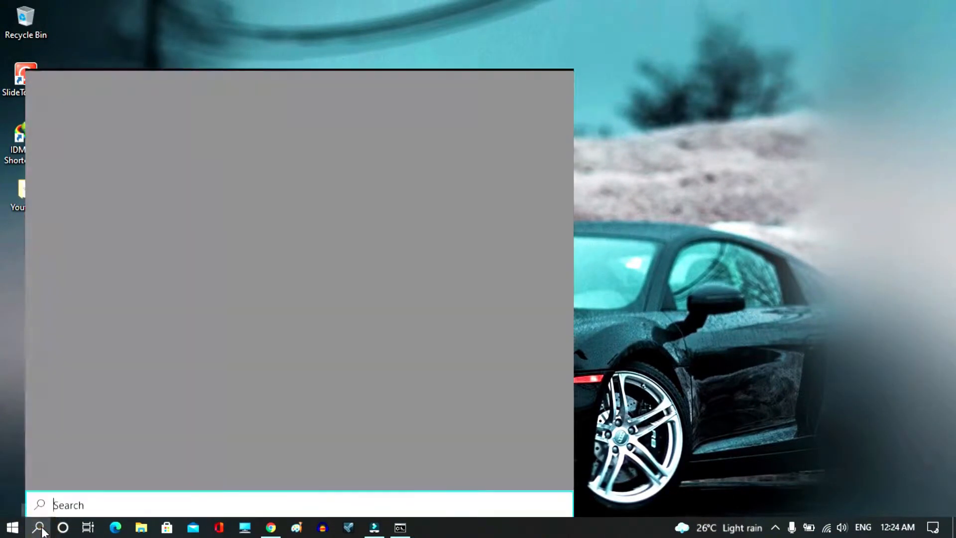
text(con)
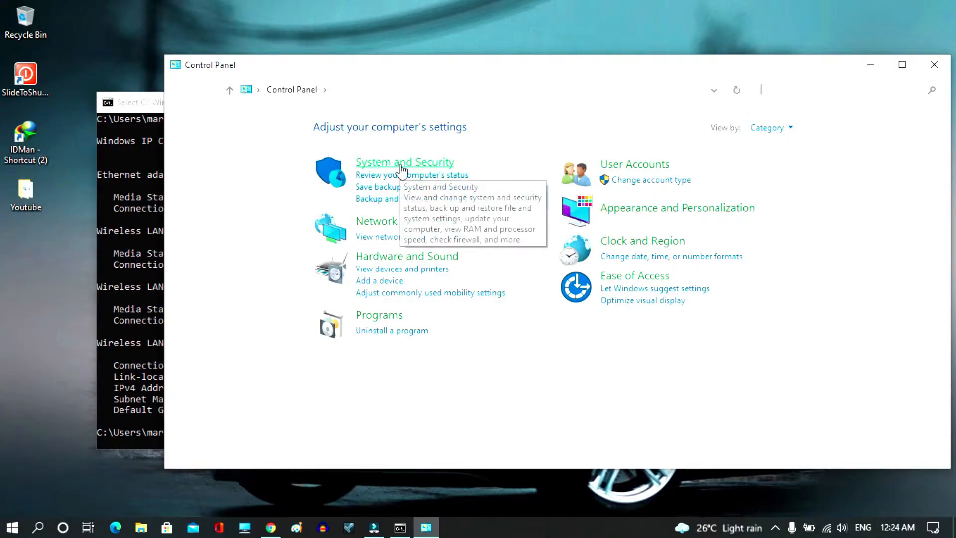
mouse_move(391, 230)
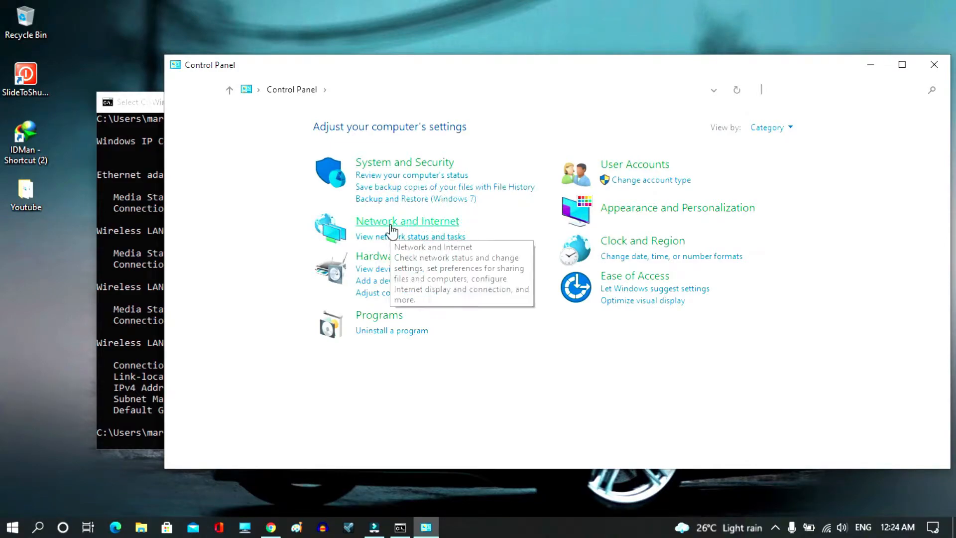
click(407, 221)
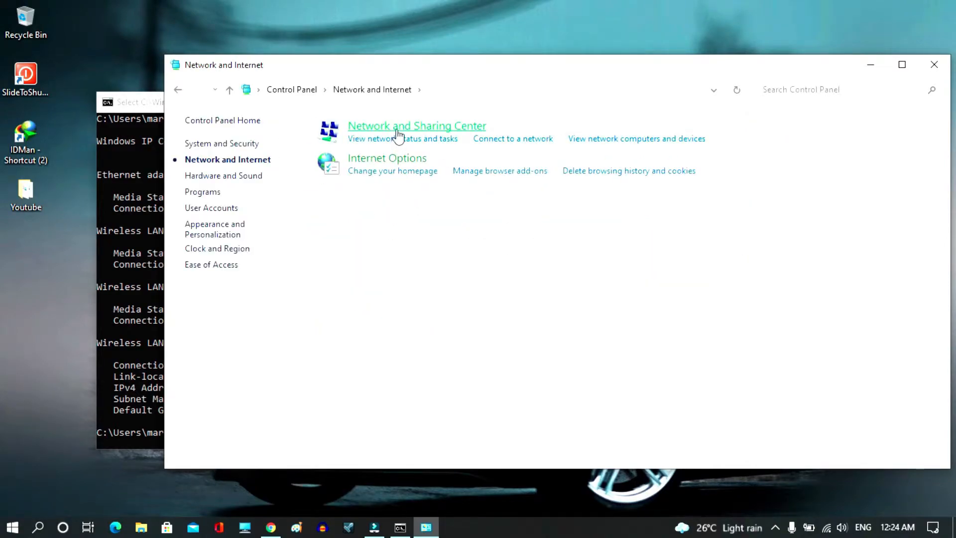
click(416, 126)
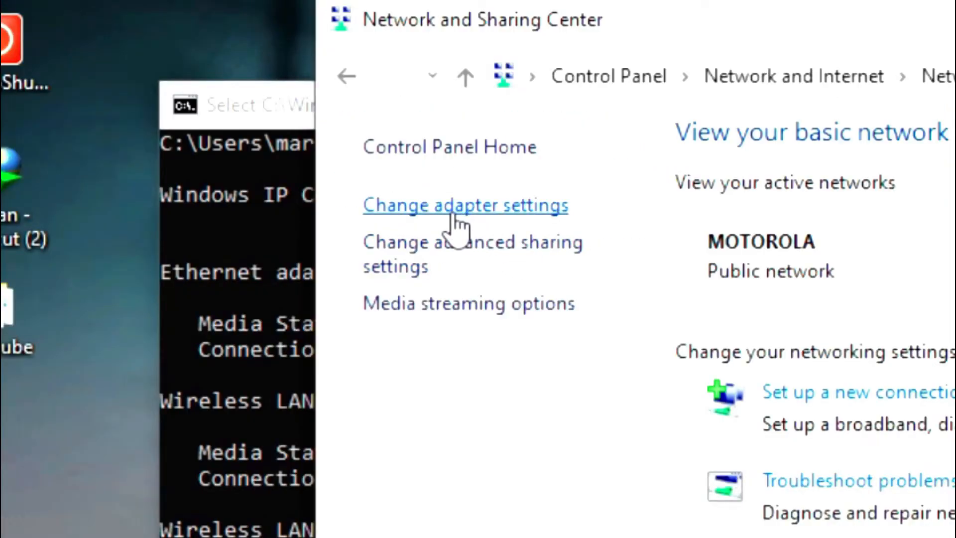
click(465, 206)
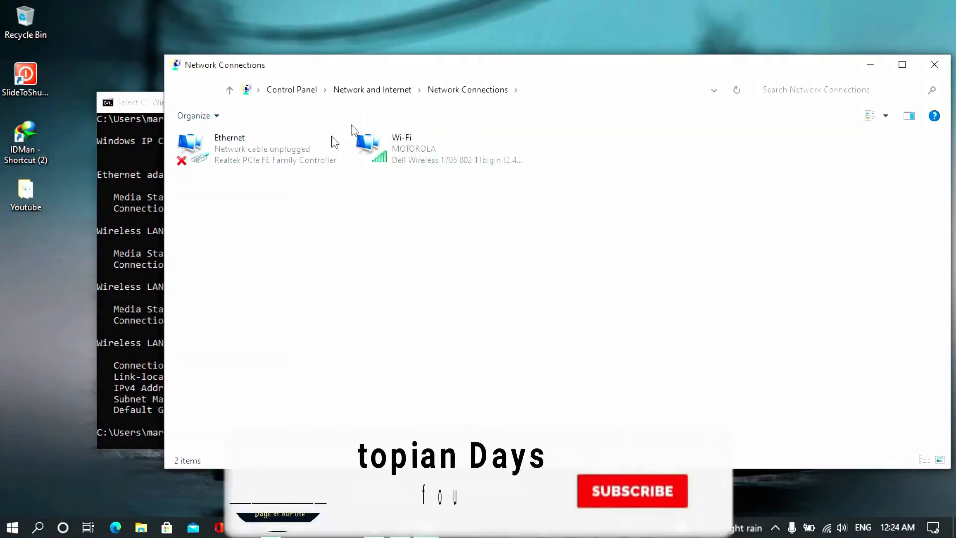
mouse_move(439, 224)
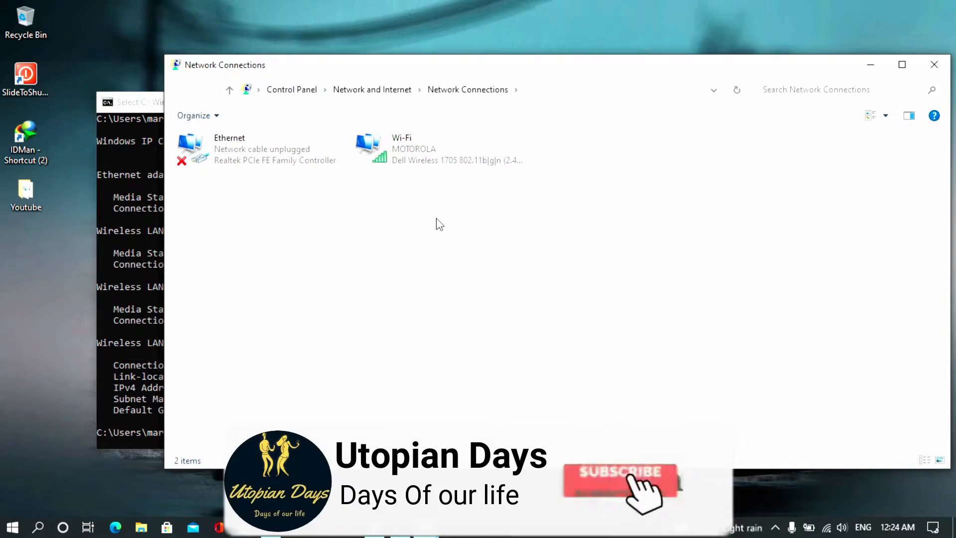
mouse_move(432, 161)
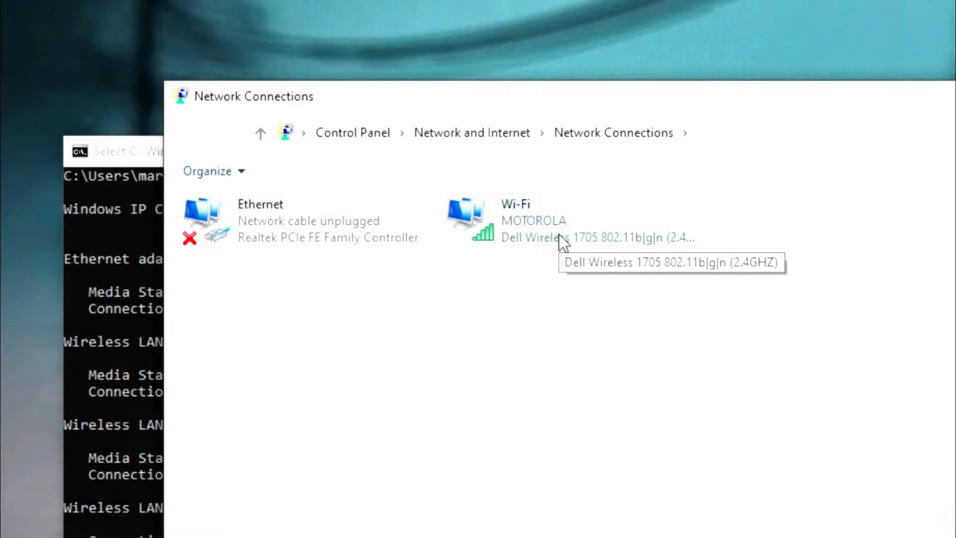
Step: Switch Wi-Fi's TCP/IPv4 properties to 'Use the following IP address', keeping ipconfig visible
right_click(533, 221)
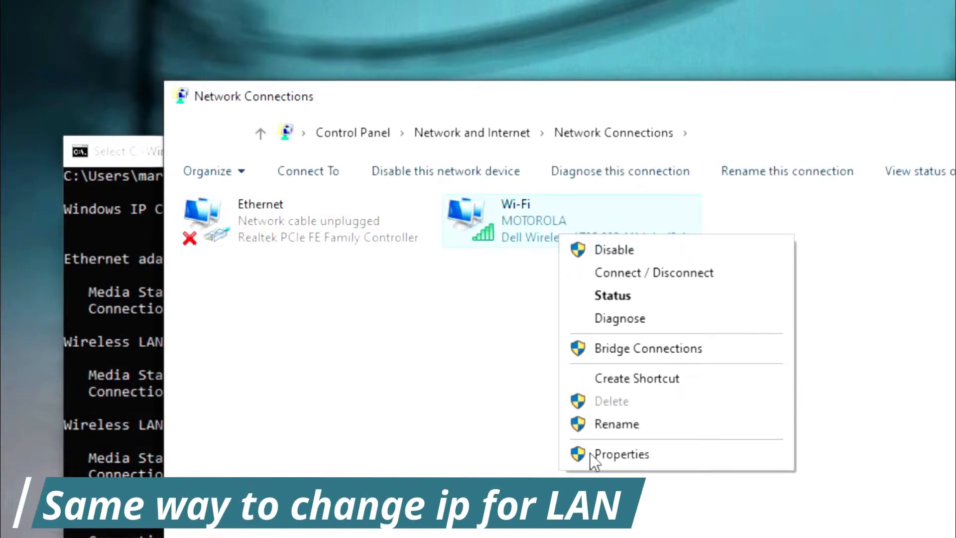
click(621, 454)
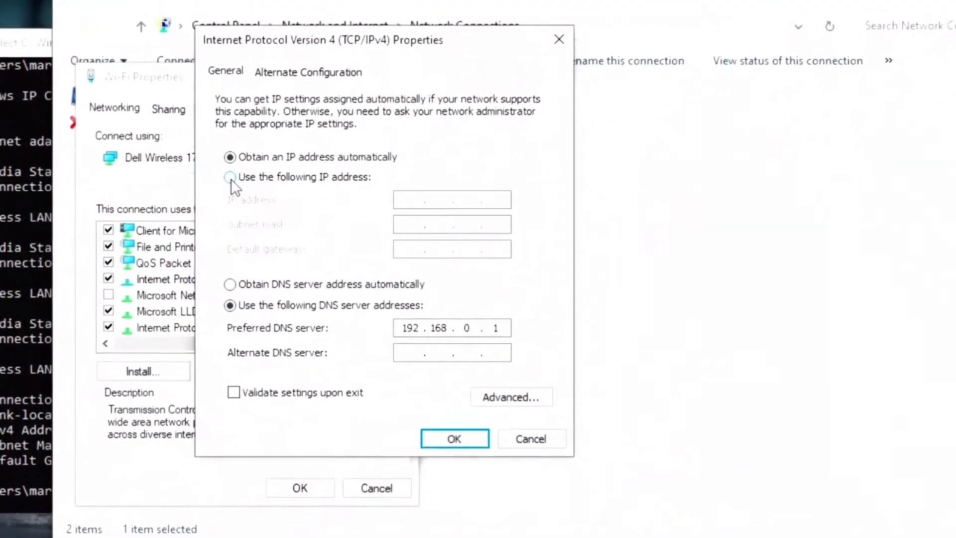
click(230, 177)
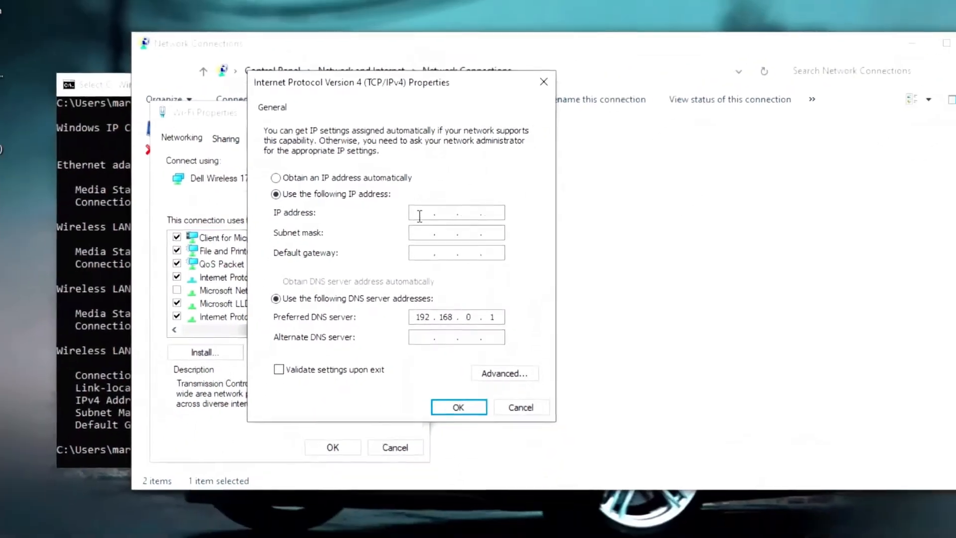
click(400, 527)
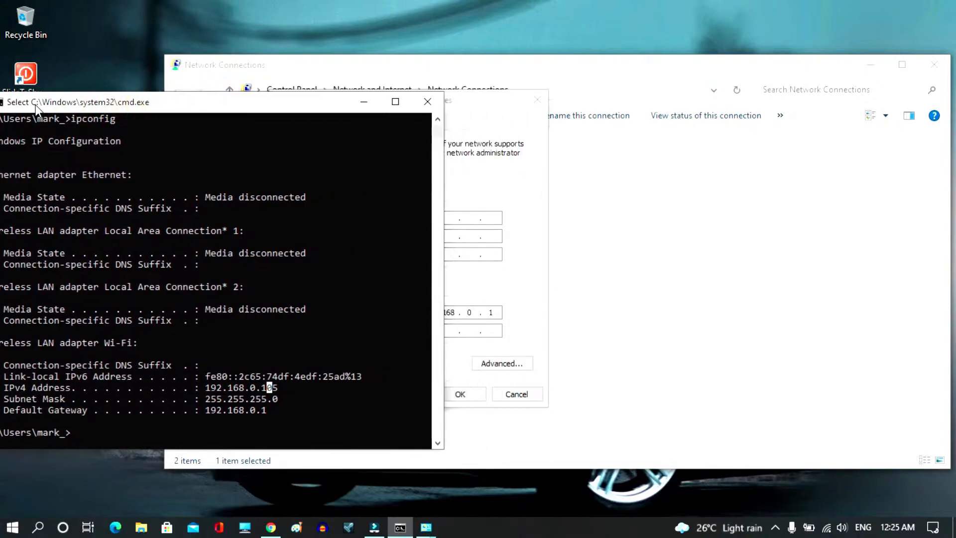
Step: Enter subnet mask 255.255.255.0 and default gateway 192.168.0.1 in the IPv4 form
drag(217, 101, 162, 104)
text(192.168..)
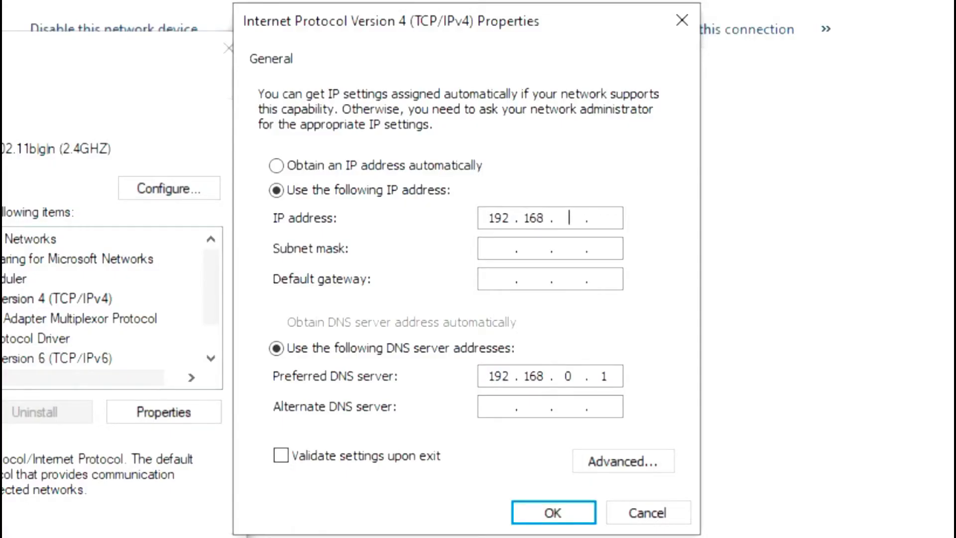
text(0)
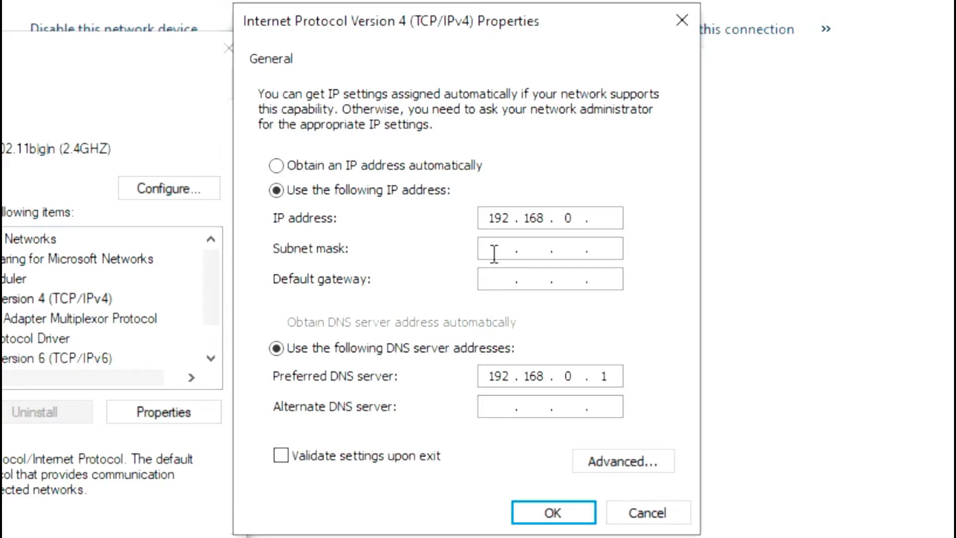
text(255.255.255.0)
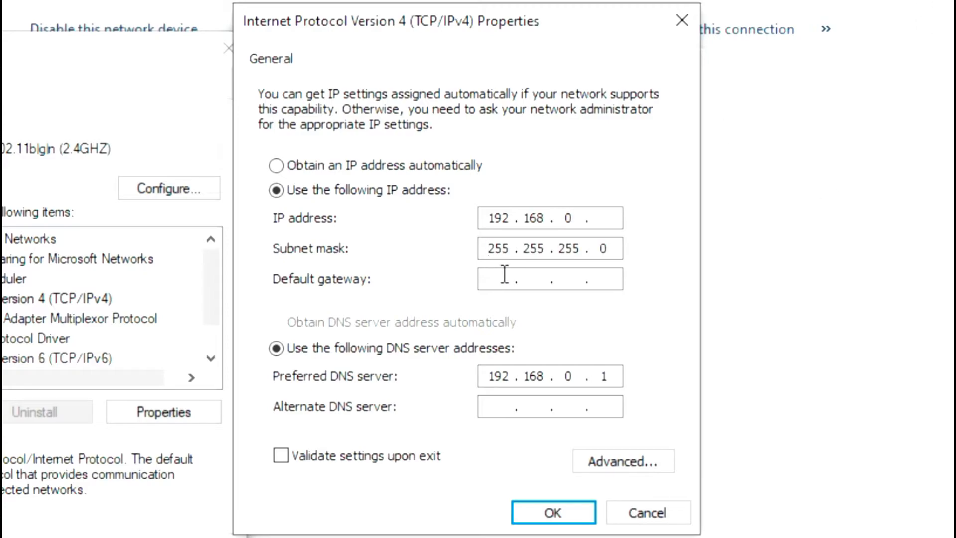
click(494, 248)
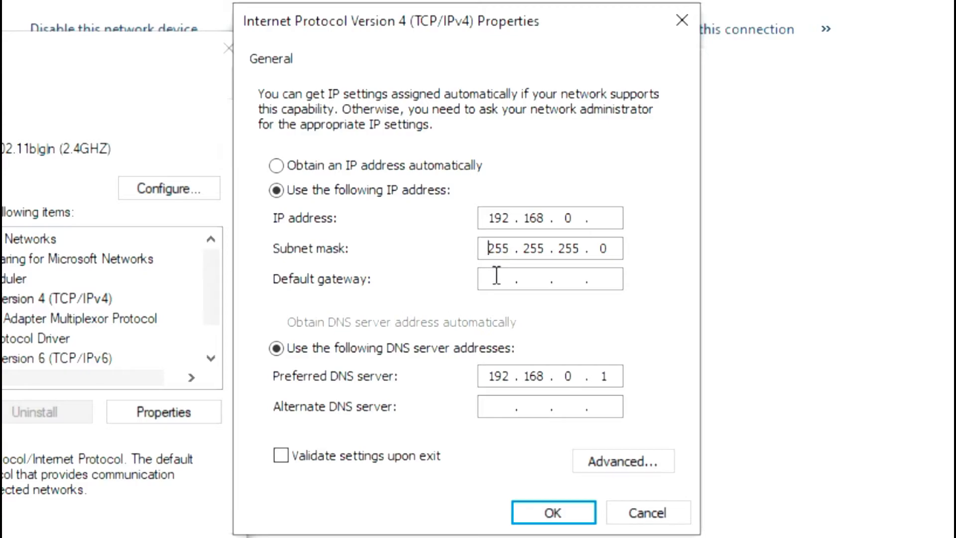
mouse_move(492, 329)
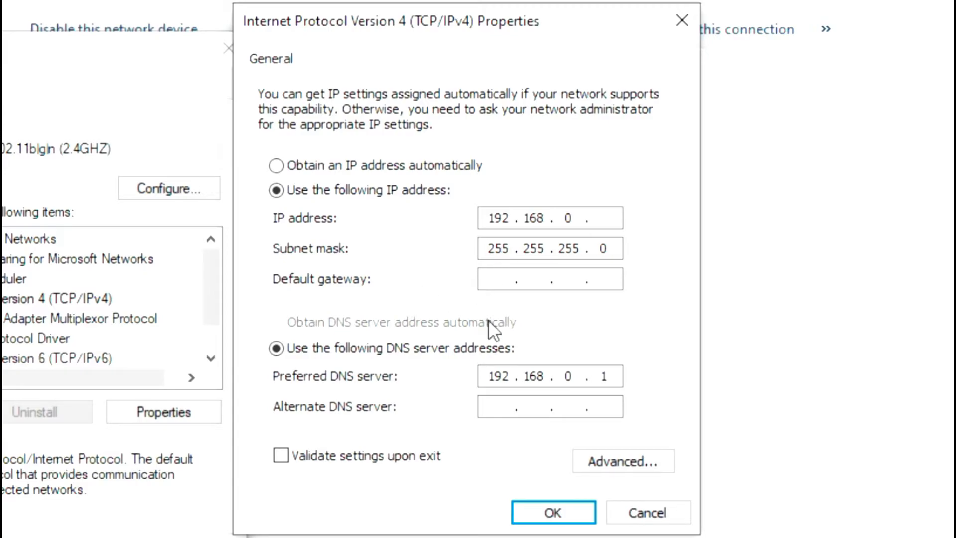
text(1)
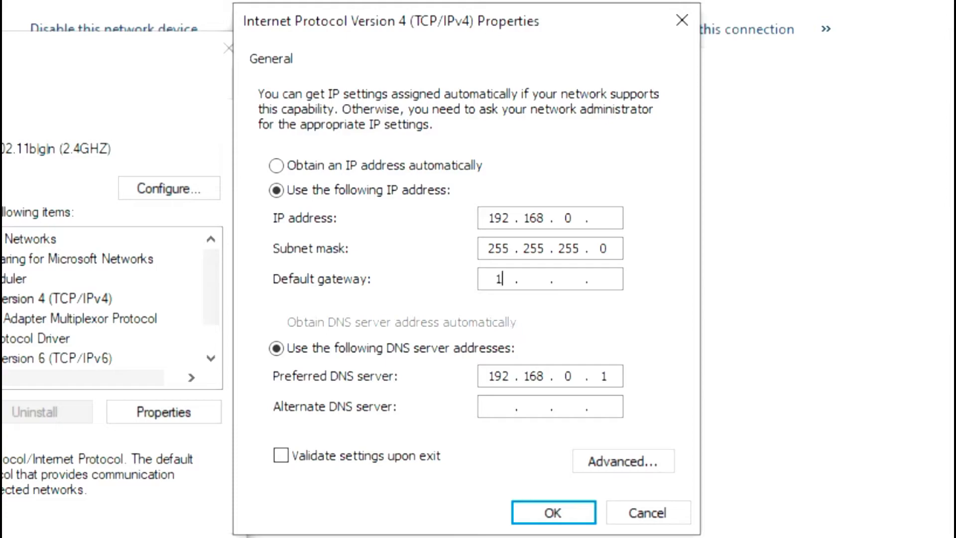
text(92.1)
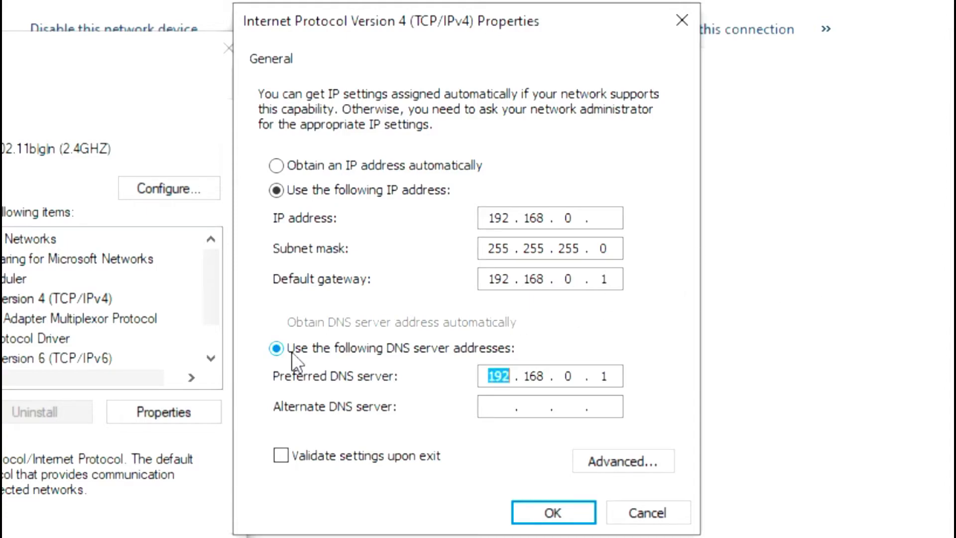
mouse_move(390, 392)
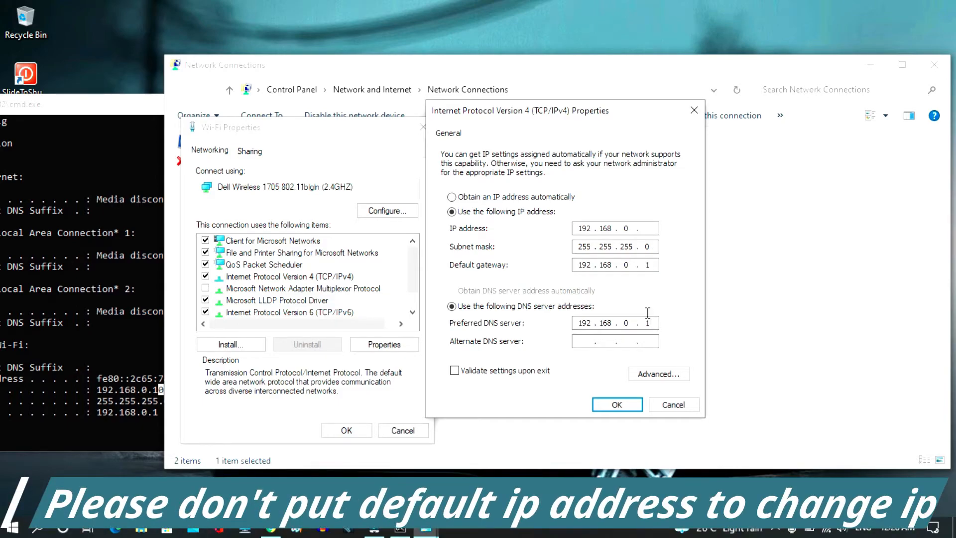
mouse_move(547, 299)
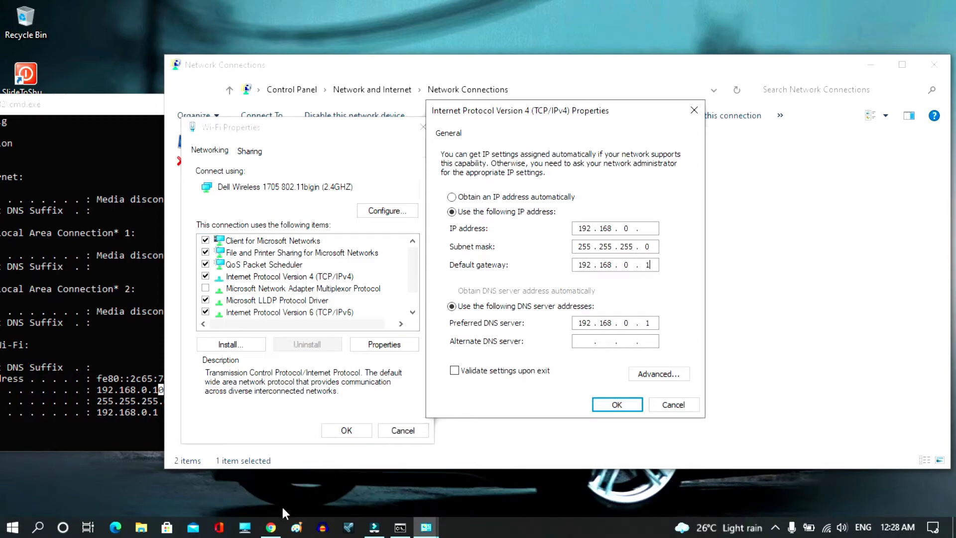
mouse_move(83, 337)
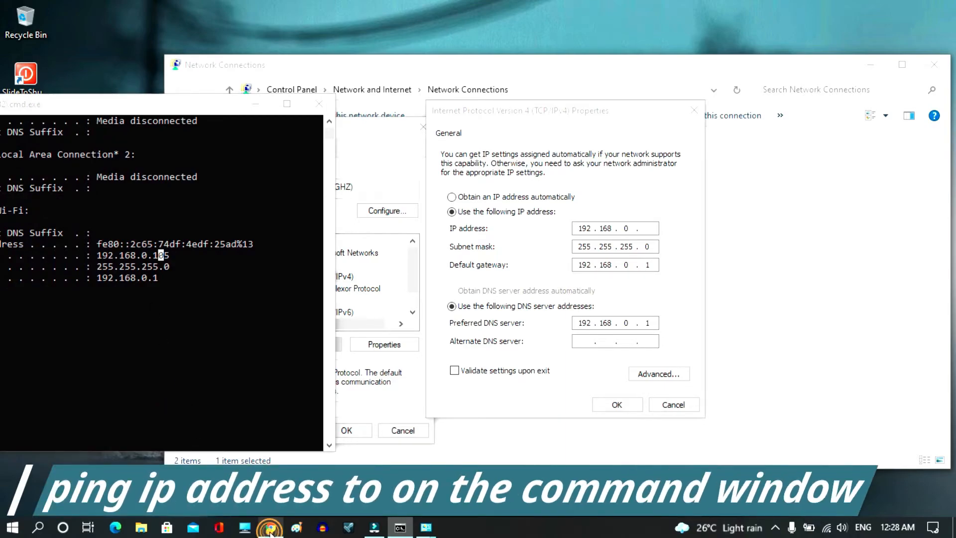
Step: Open the router's IP & MAC Binding ARP List to see addresses 192.168.0.100–105 in use
click(268, 527)
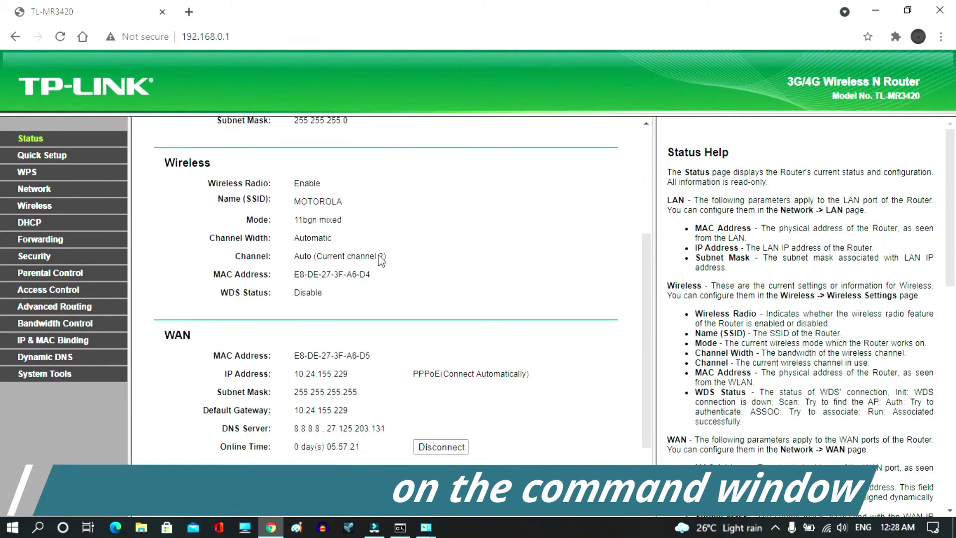
scroll(down, 3)
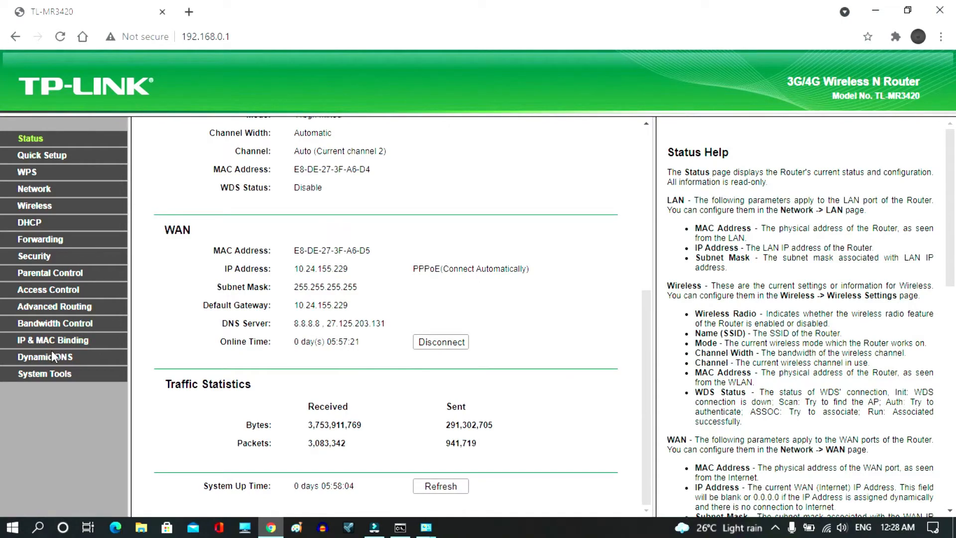
click(52, 339)
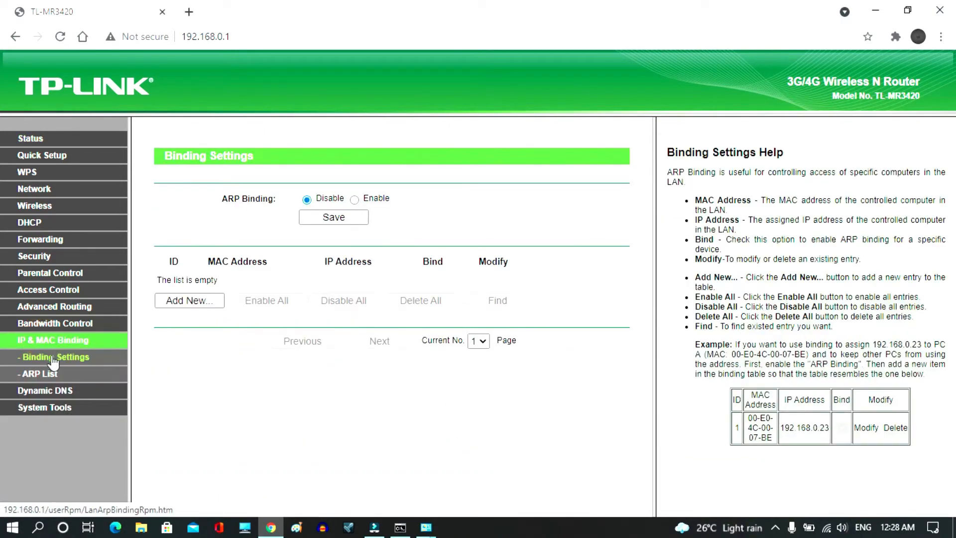
click(39, 373)
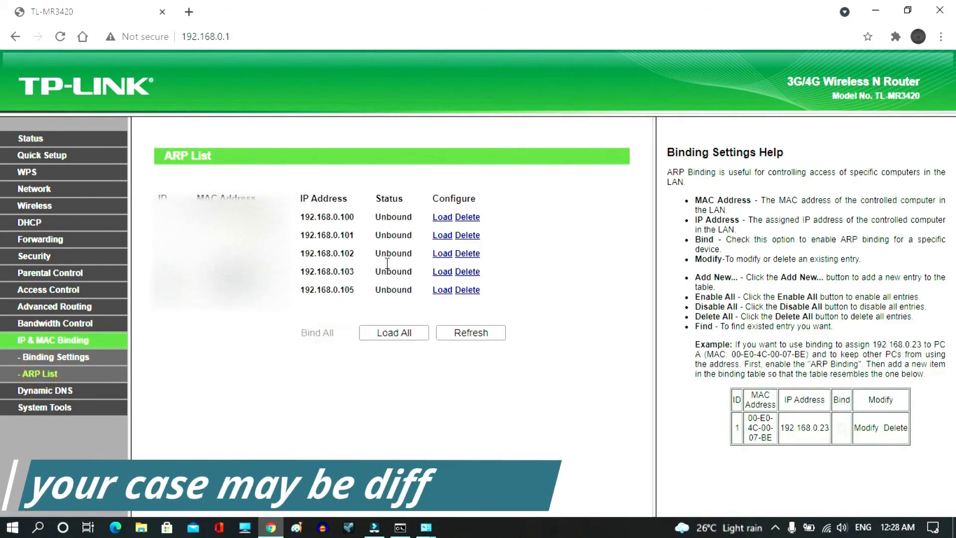
click(39, 372)
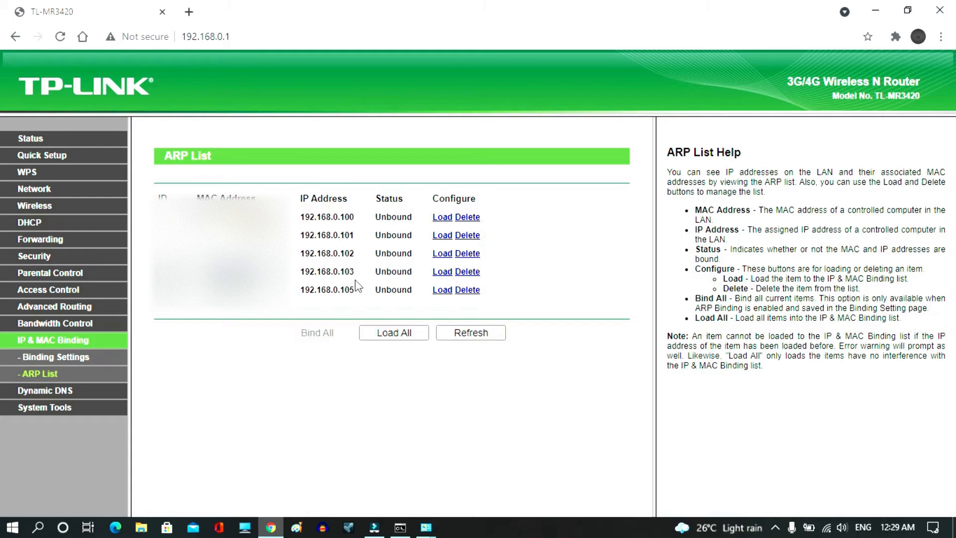
mouse_move(874, 11)
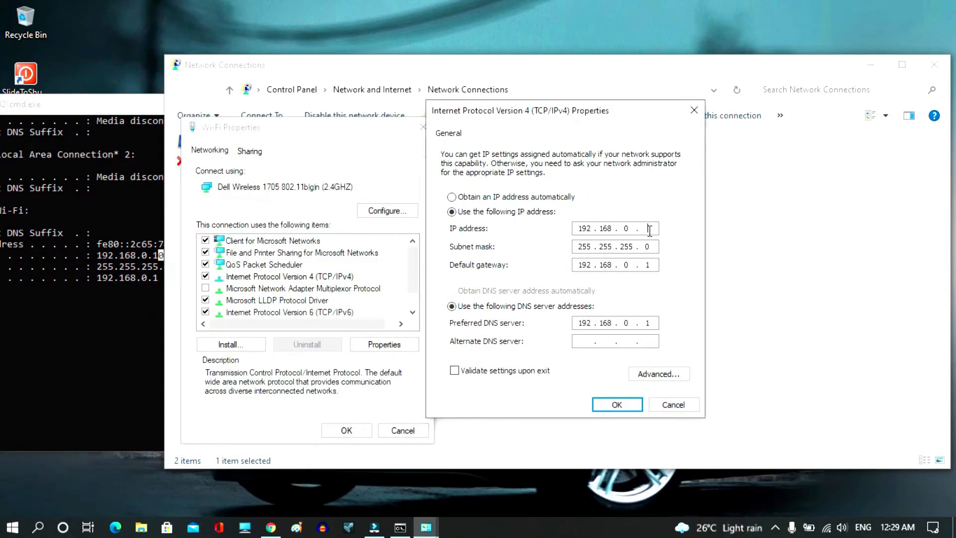
Step: Complete the IP address as 192.168.0.104 and confirm the IPv4 dialog with OK
text(104)
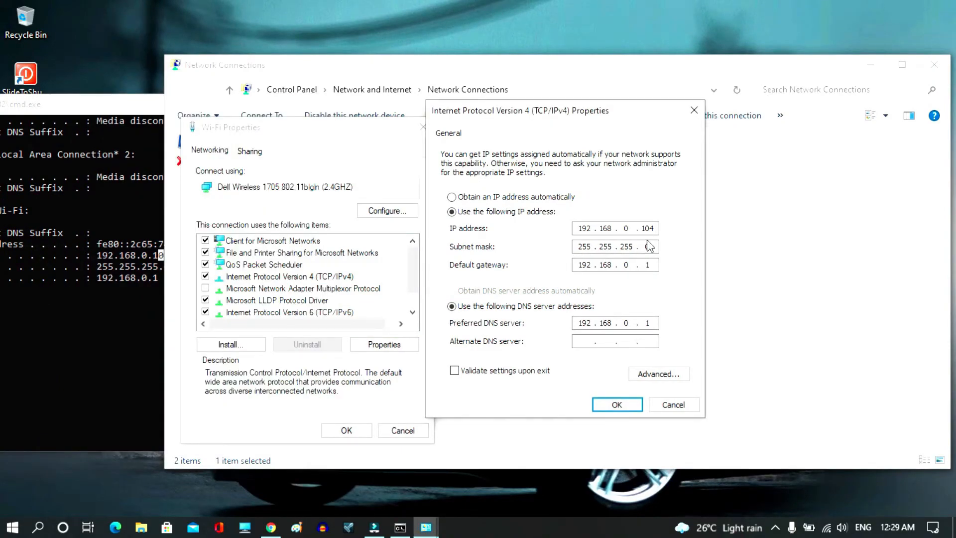
click(616, 404)
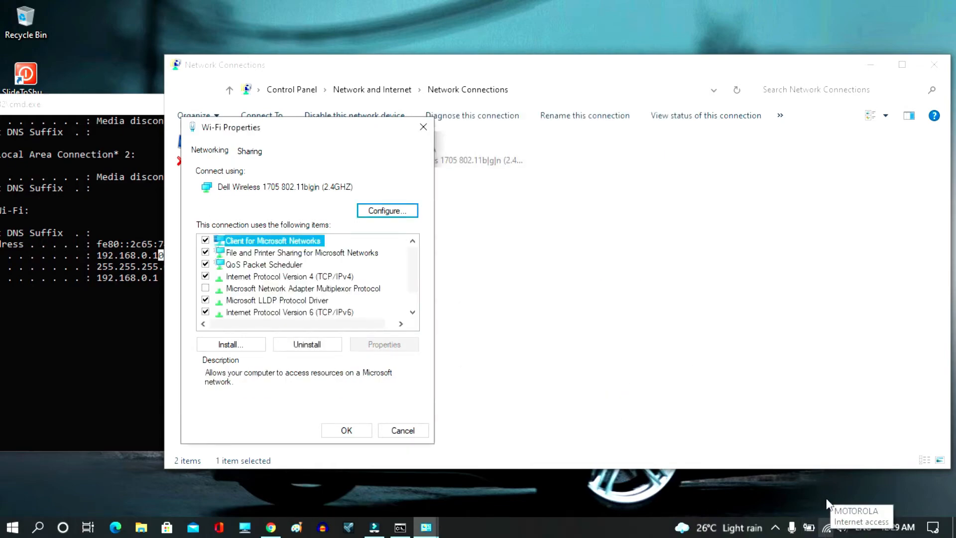
mouse_move(834, 502)
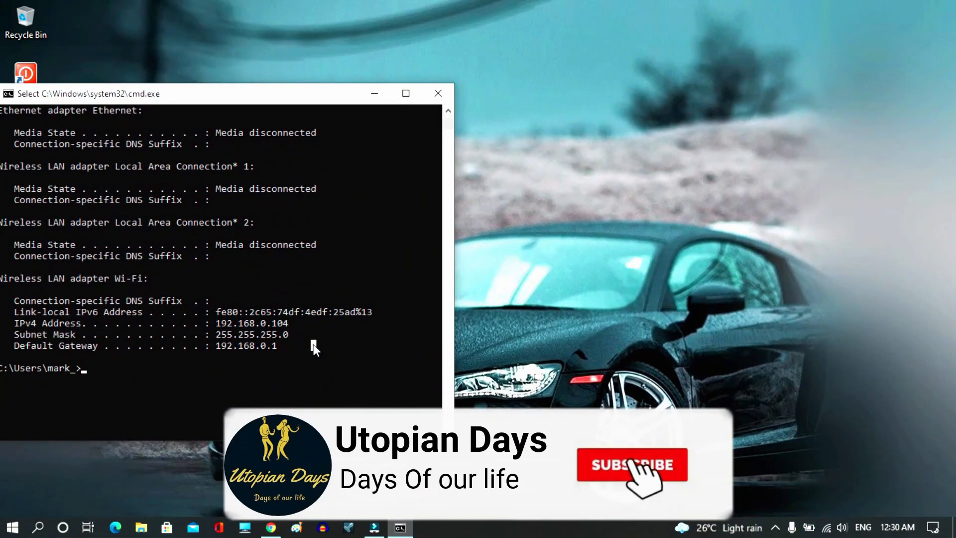
Step: Rerun ipconfig to confirm Wi-Fi now uses IPv4 192.168.0.104 with gateway 192.168.0.1
click(631, 465)
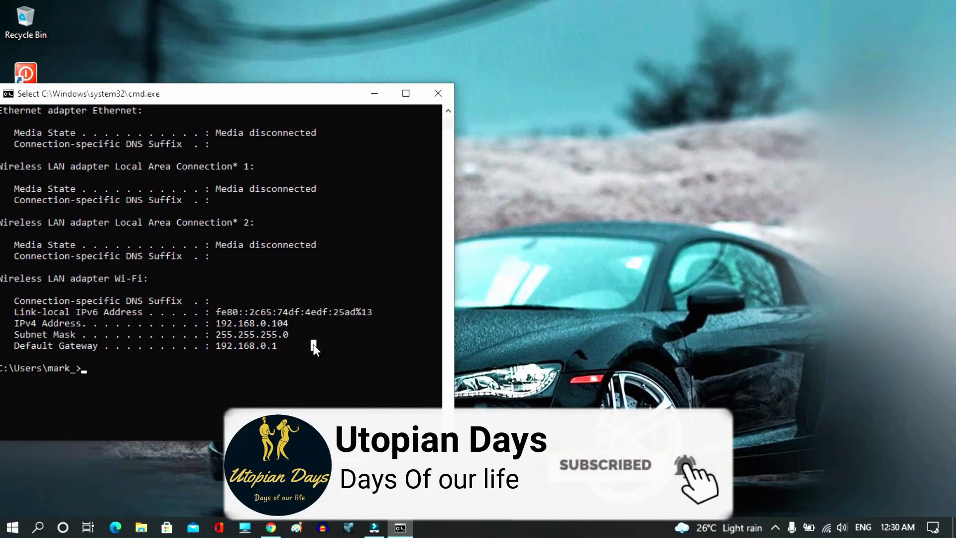